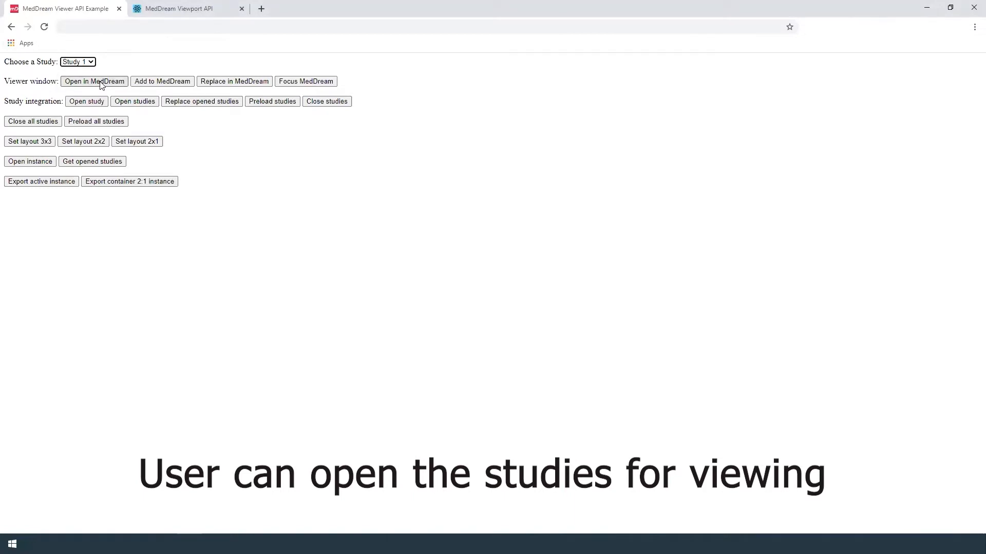
Open Study 1 (PET) in the viewer, then return and add a second study.
left_click(95, 82)
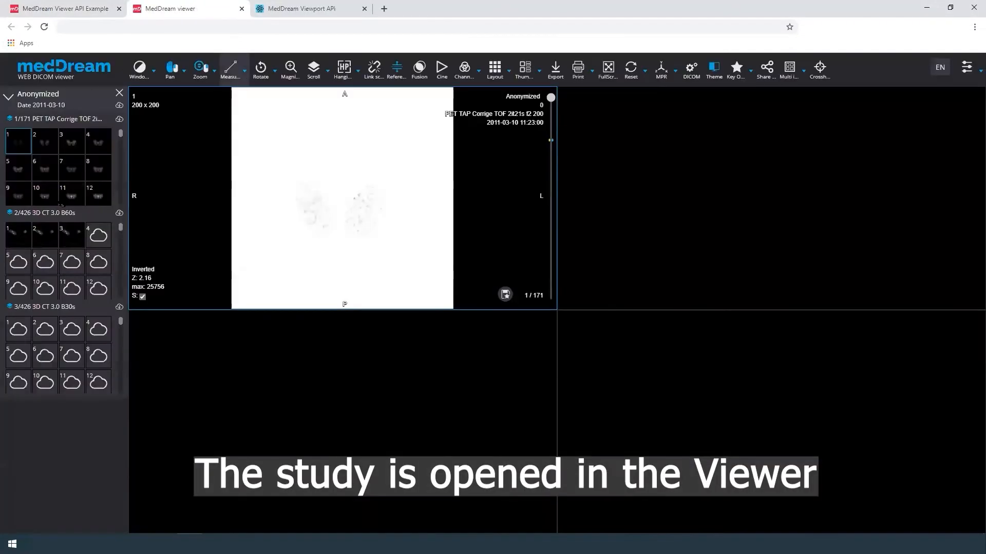
left_click(67, 10)
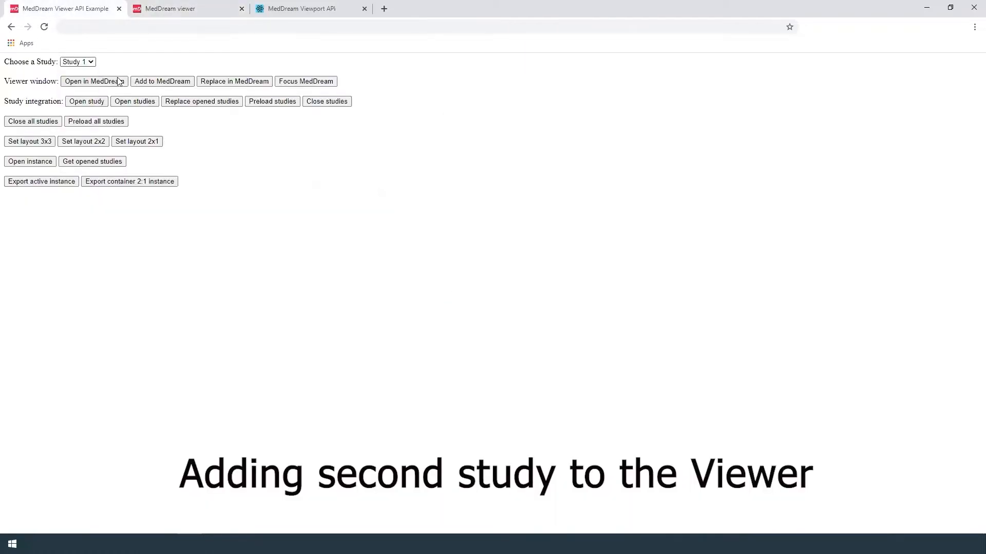
left_click(162, 81)
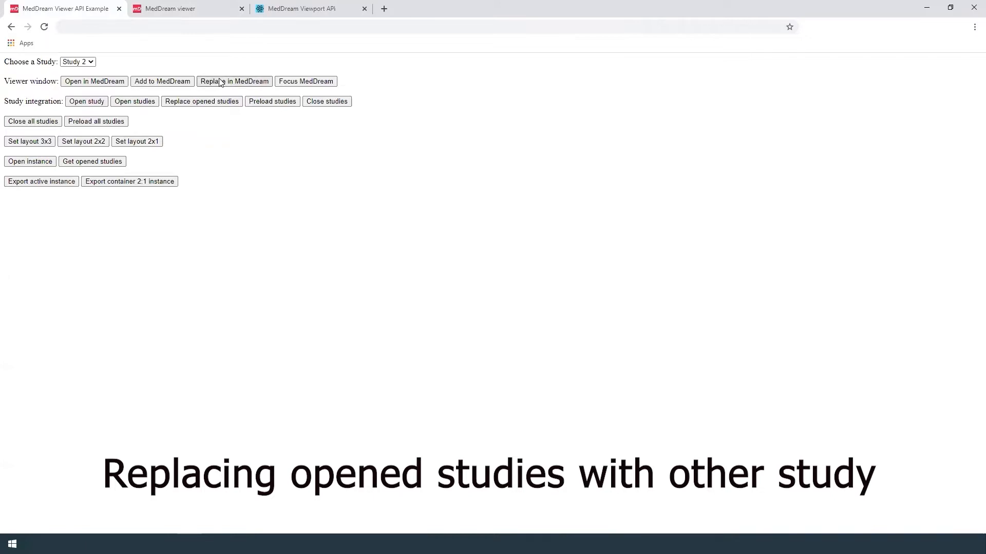
Replace the opened studies with Study 2, the echocardiogram, and check the viewer.
left_click(77, 62)
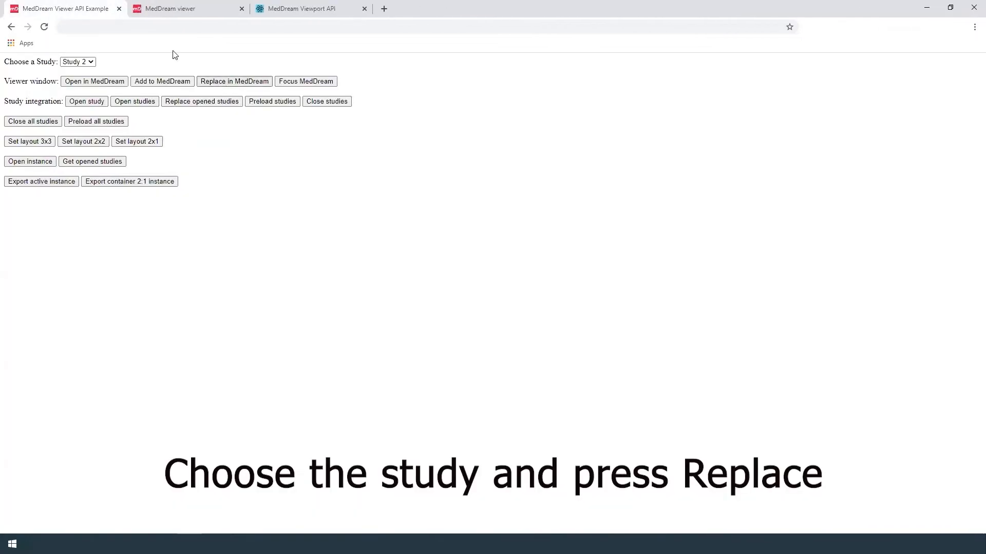
left_click(235, 82)
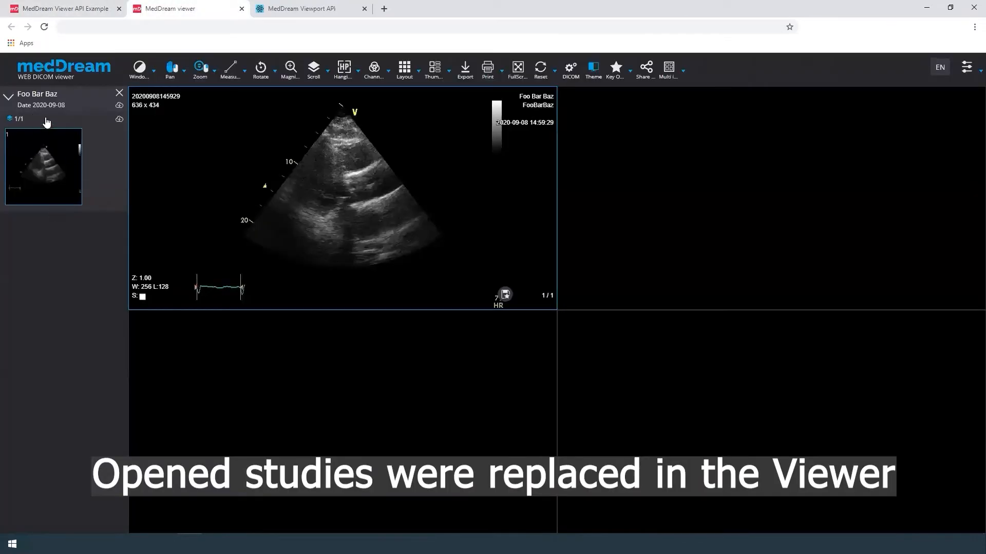
left_click(56, 10)
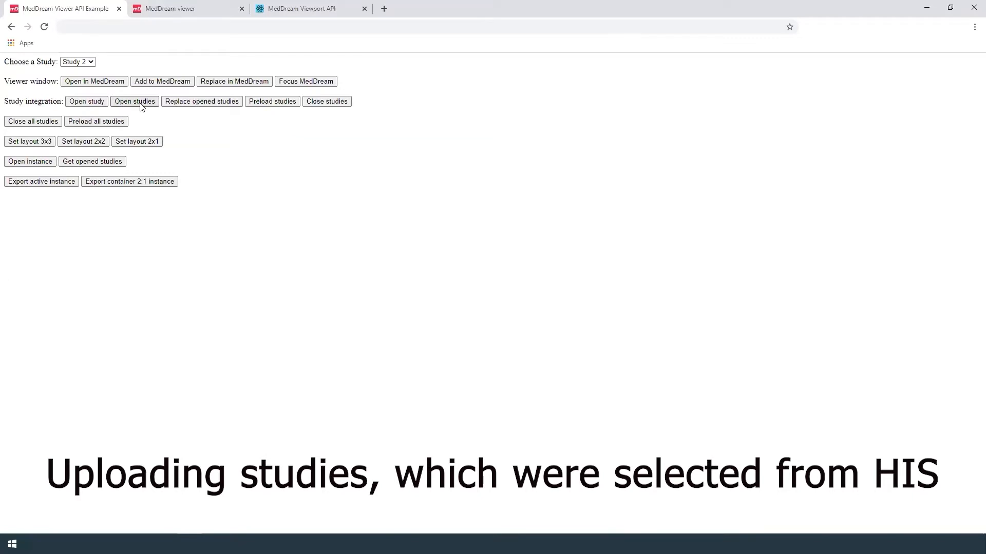
Open the HIS-selected studies alongside the echocardiogram and return to the example page.
left_click(135, 101)
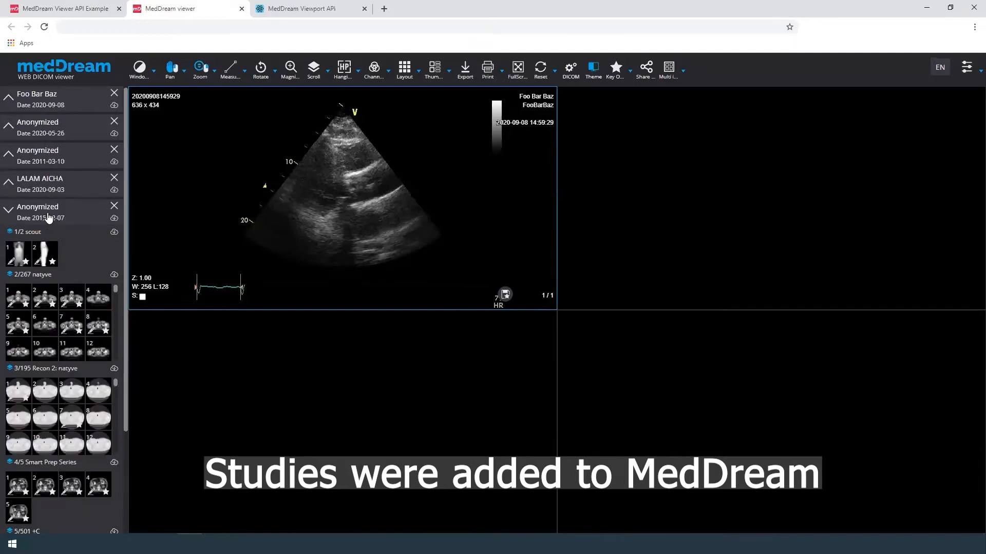
left_click(62, 10)
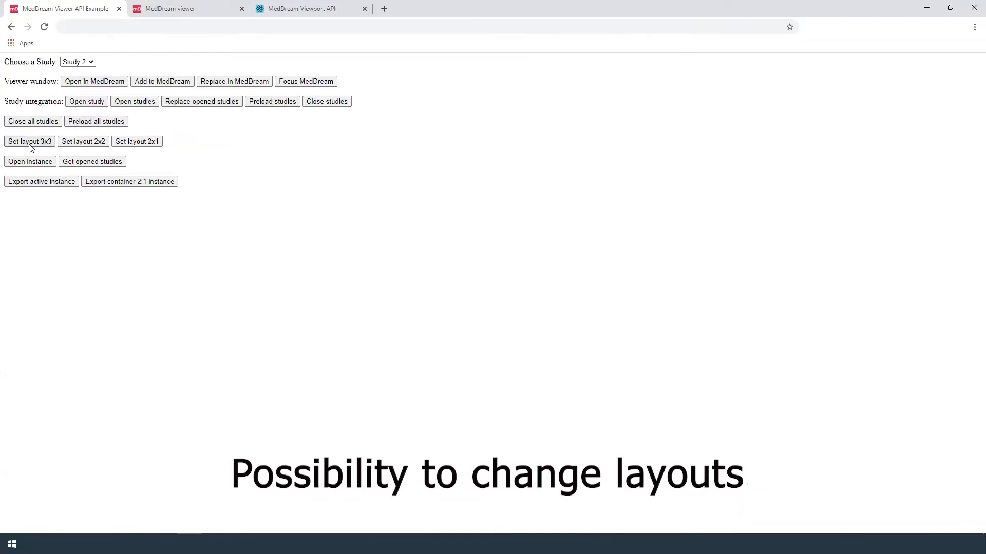
Switch the viewer to a 3x3 viewport layout and return to the example page.
left_click(164, 9)
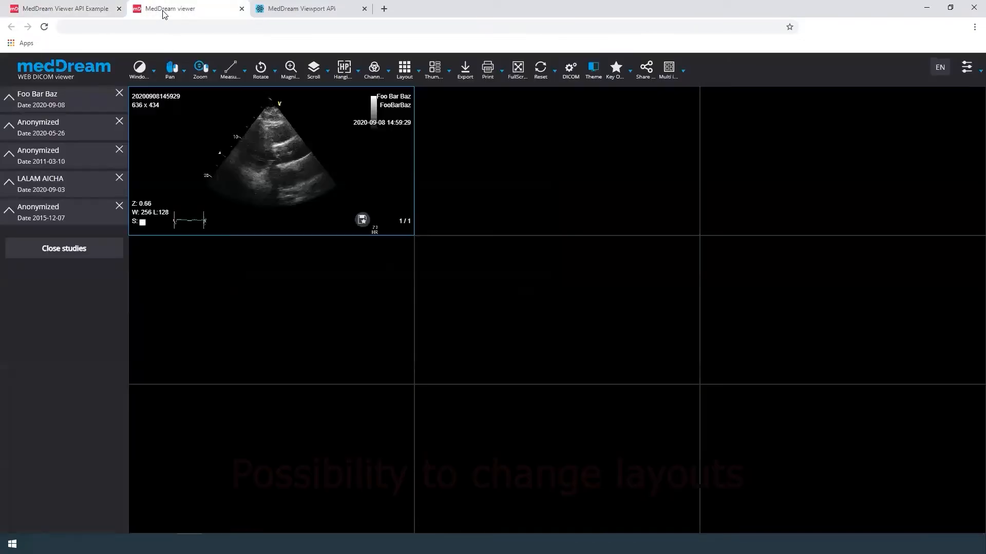
left_click(404, 67)
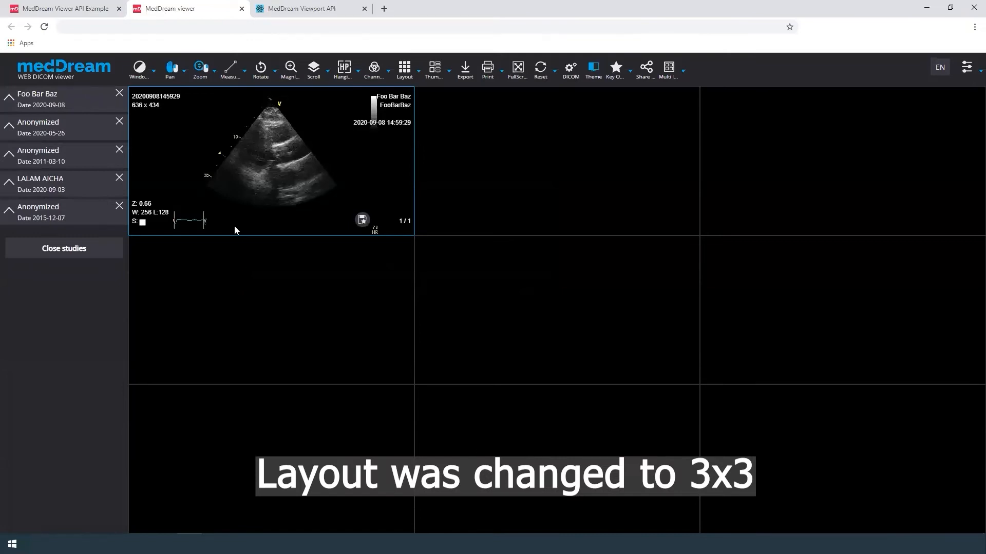
mouse_move(49, 7)
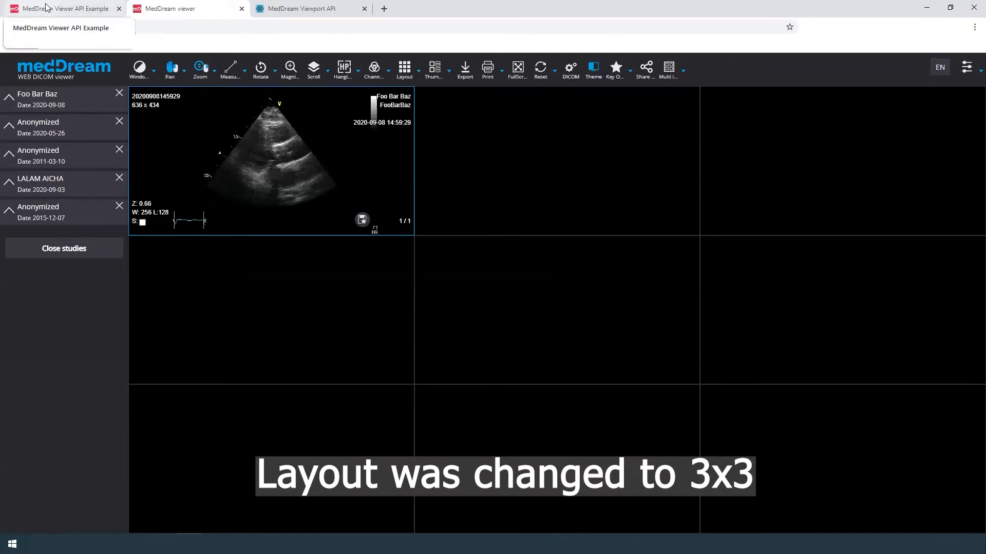
left_click(62, 8)
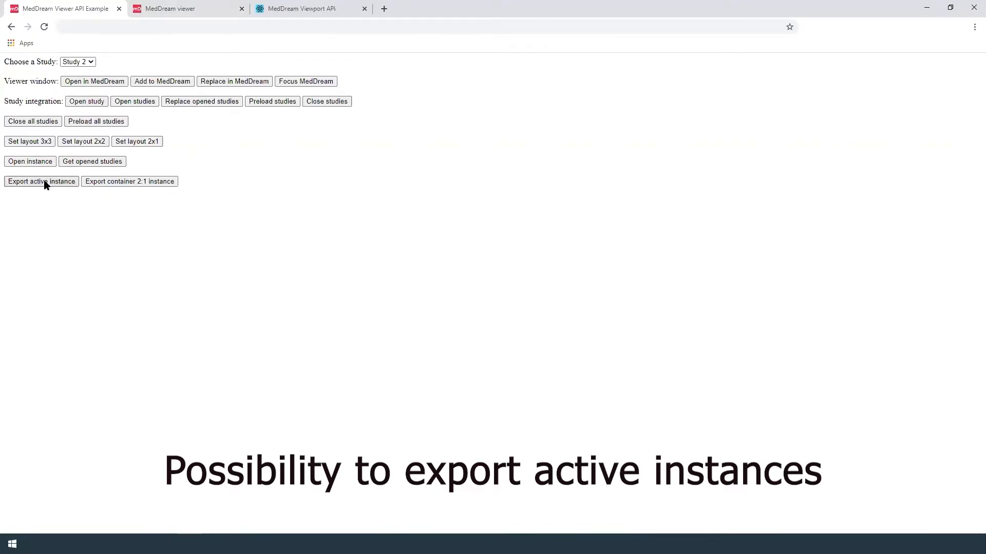
Export the active and 2:1 container instances as JPEG and preview one.
left_click(174, 8)
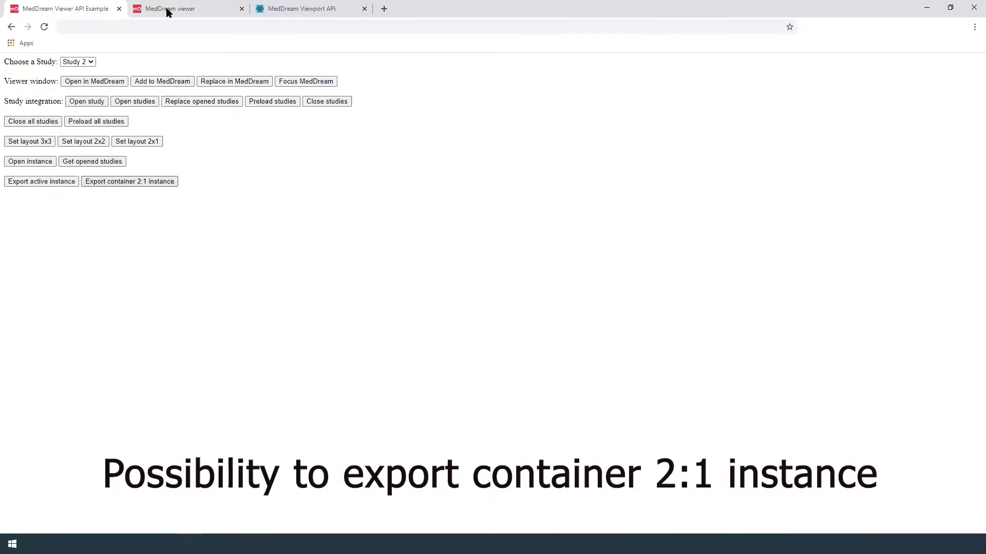
left_click(185, 8)
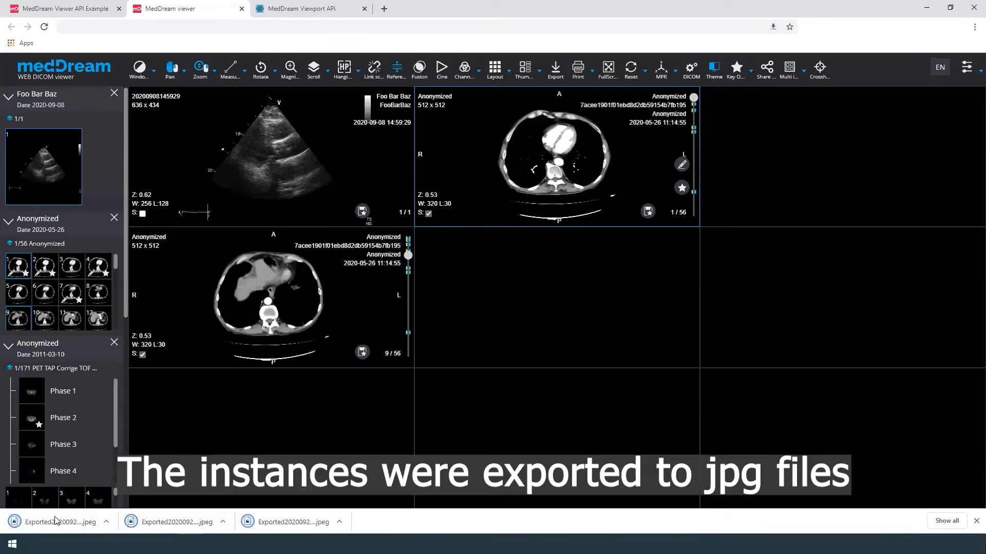
left_click(56, 522)
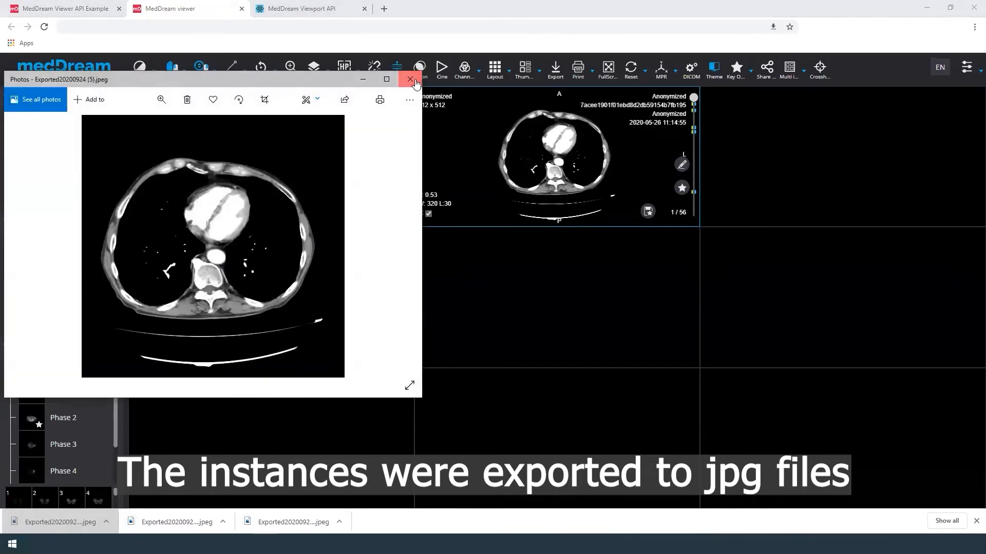
left_click(410, 79)
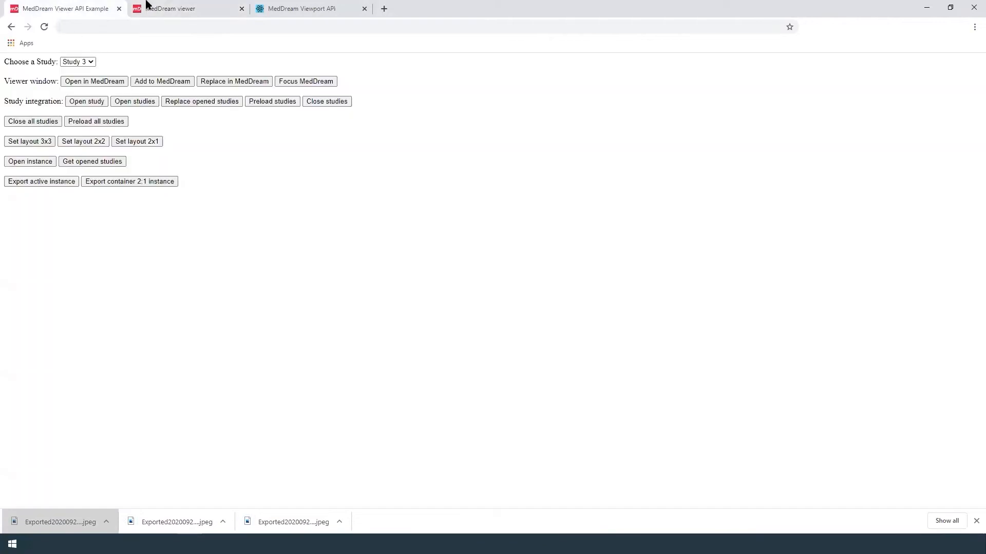
Choose Study 3, the CT study, in the Choose a Study dropdown.
left_click(301, 9)
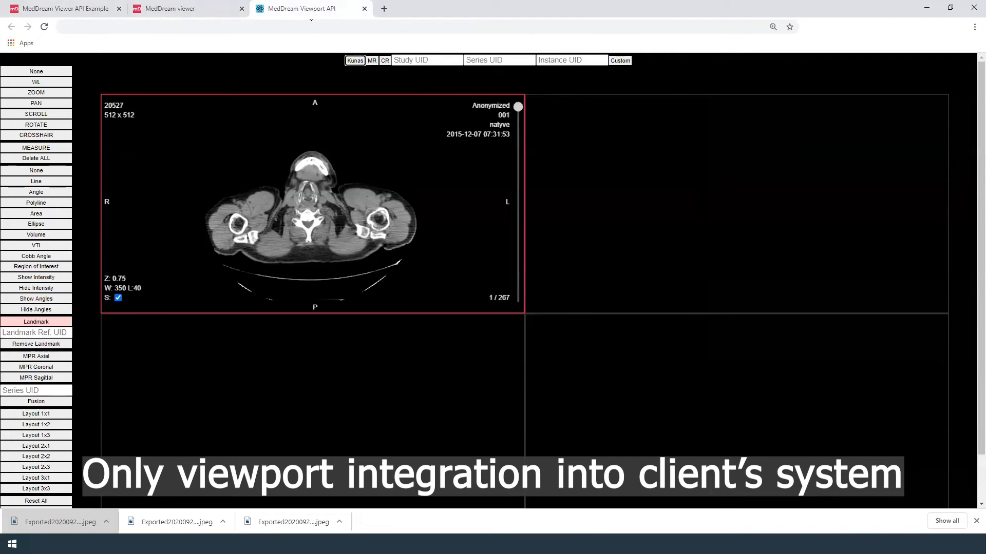
mouse_move(846, 361)
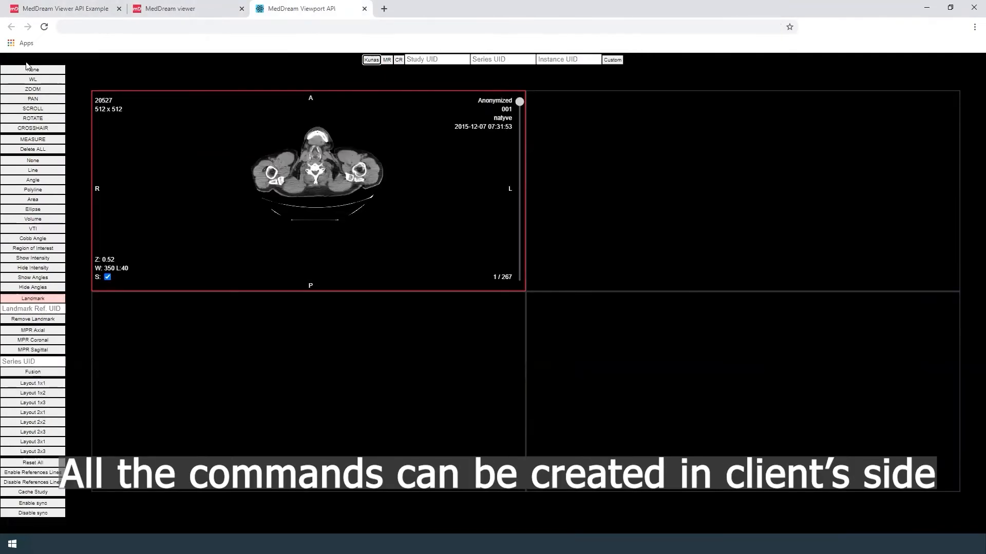
mouse_move(14, 495)
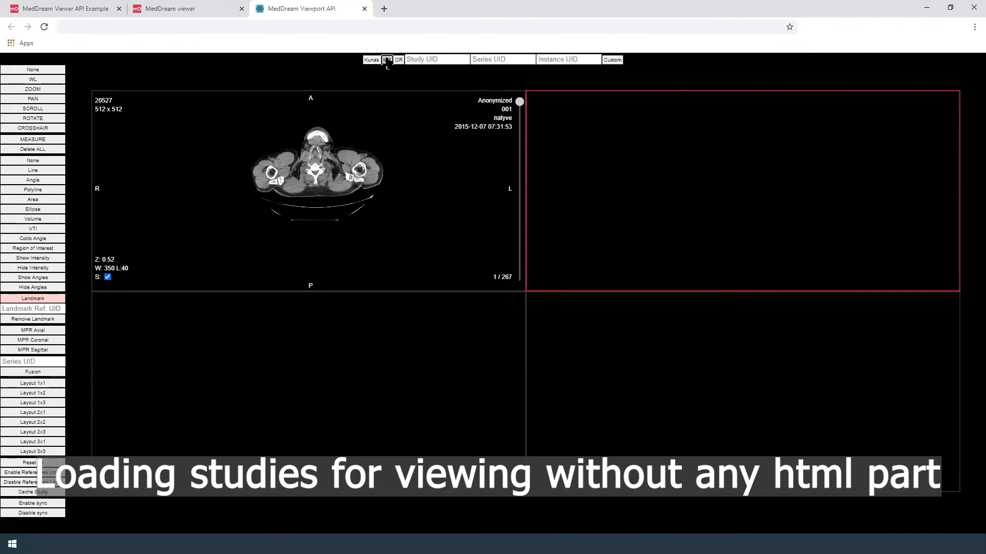
Load the MR brain localizer study into the empty viewport beside the CT.
left_click(386, 59)
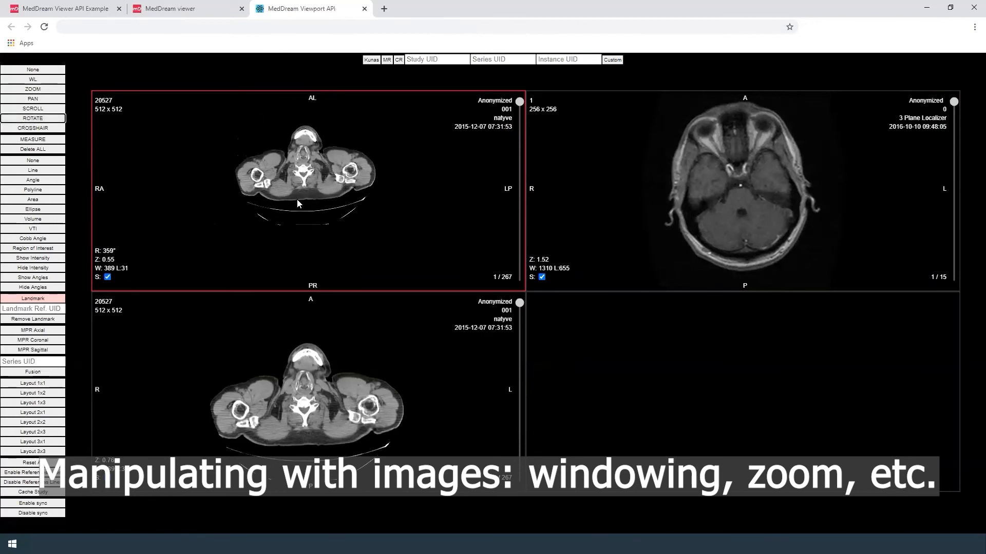
Draw the 195.9 mm line and 47.7° angle on the neck CT slice.
left_click_drag(284, 167, 297, 191)
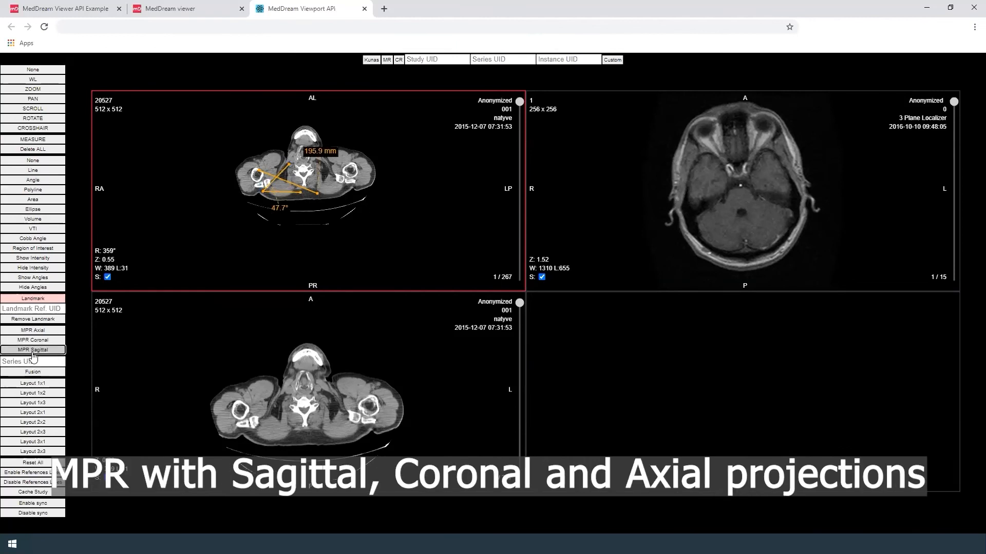
Display the CT as sagittal, coronal and axial MPR views in three viewports.
left_click(32, 350)
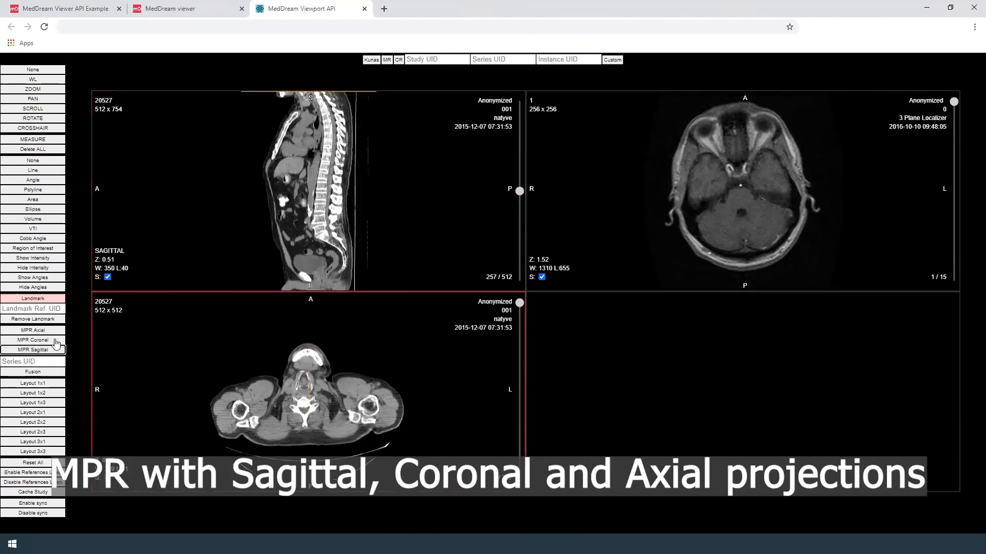
left_click(32, 340)
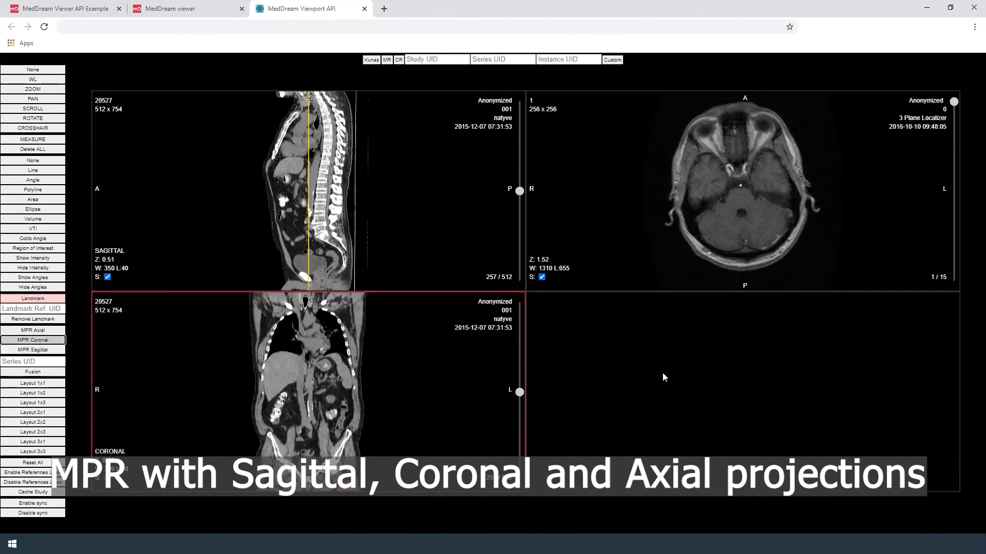
left_click(32, 330)
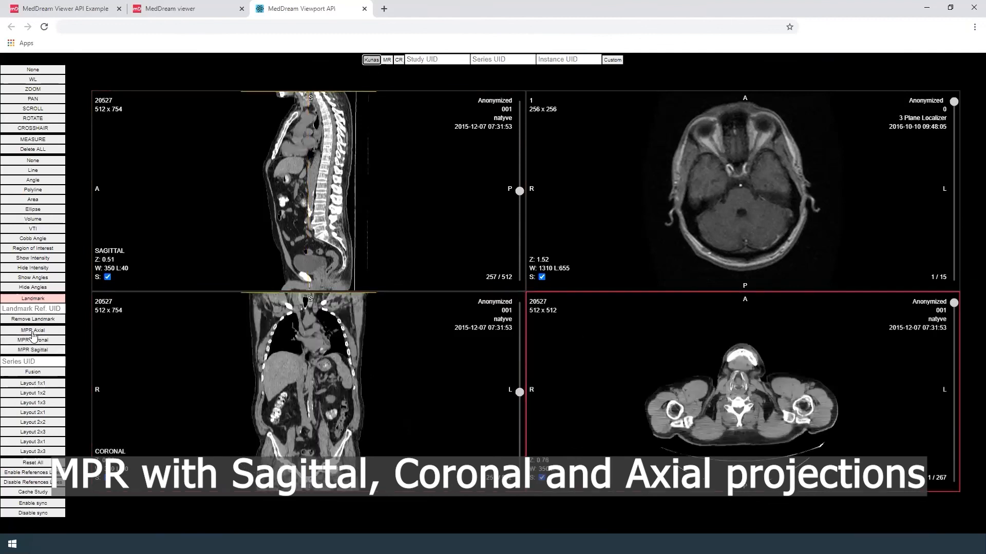
left_click(33, 330)
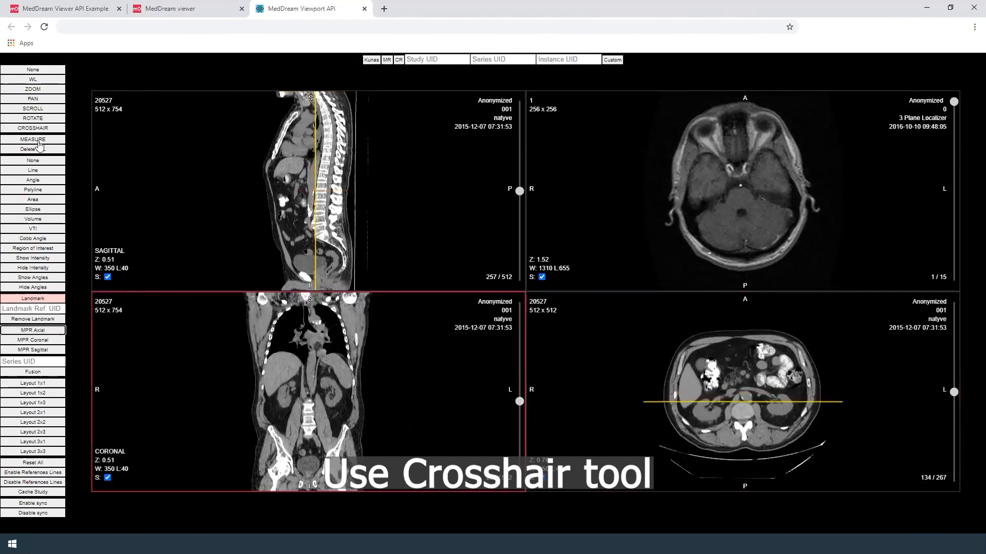
Set a crosshair point on the sagittal view, syncing views to axial slice 119.
left_click(32, 128)
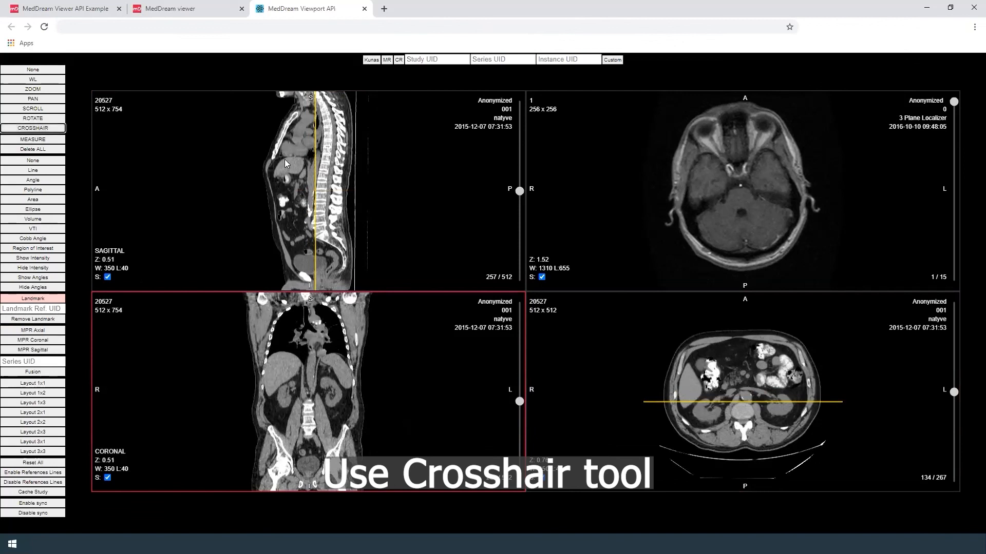
left_click(309, 180)
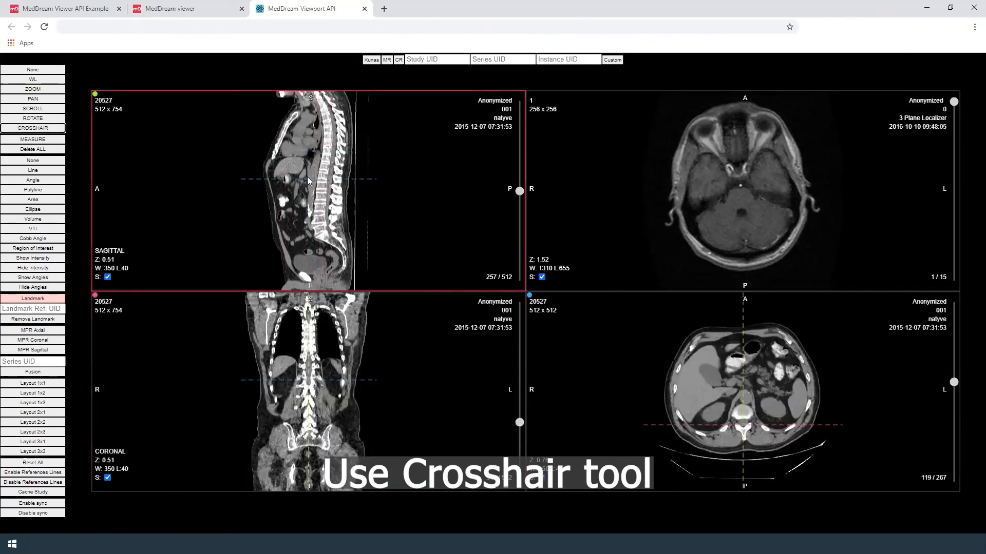